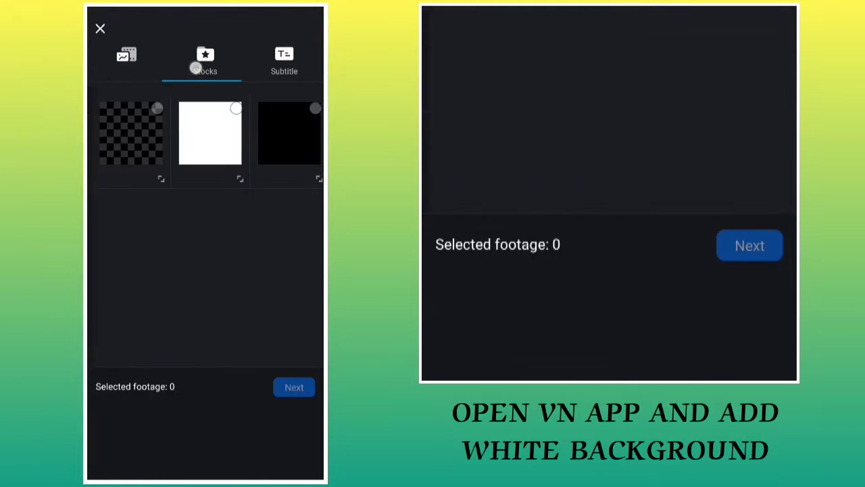
- Start a project from the plain white Stocks background clip
{"action": "left_click", "coordinate": [210, 133]}
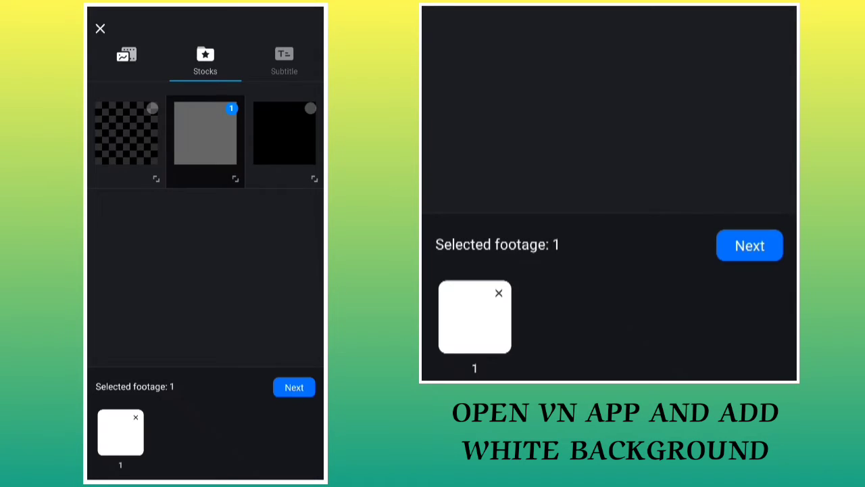
{"action": "left_click", "coordinate": [295, 387]}
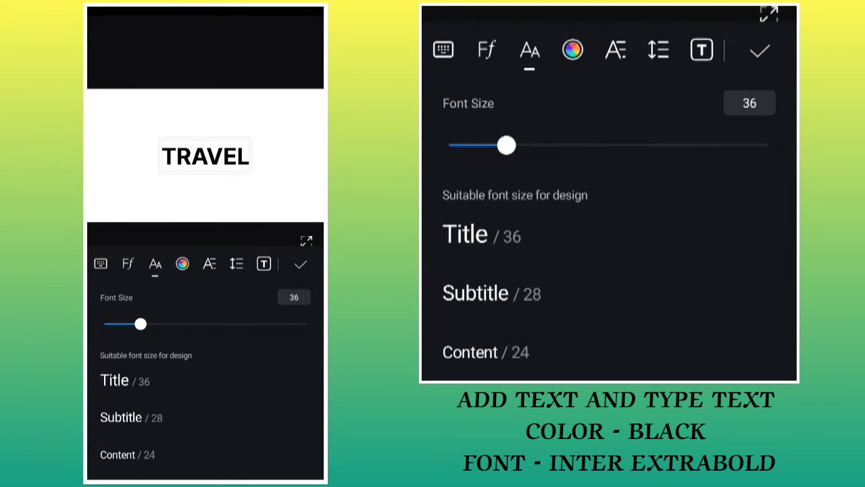
- Enlarge the black Inter ExtraBold TRAVEL title and set its Position to Middle
{"action": "left_click_drag", "start_coordinate": [140, 323], "coordinate": [192, 323]}
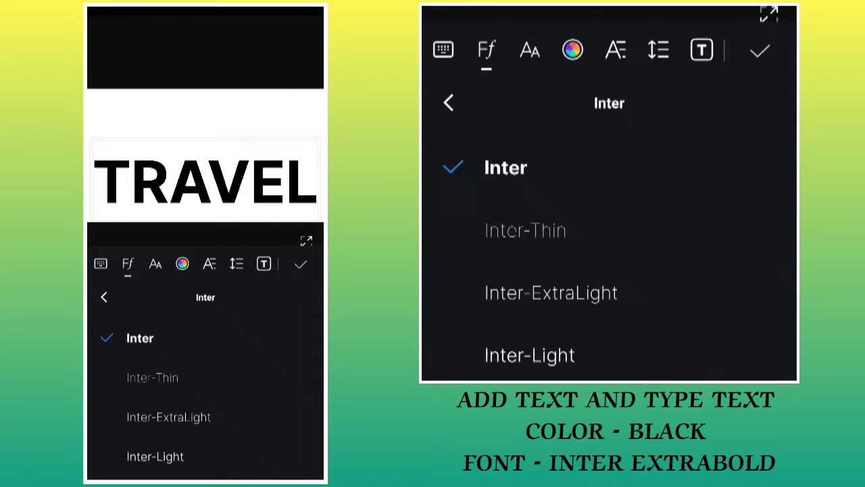
{"action": "scroll", "scroll_direction": "down", "scroll_amount": 3}
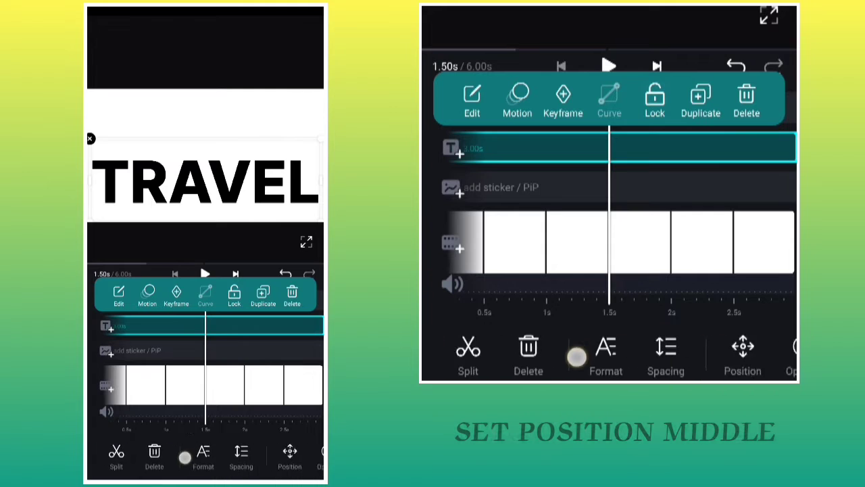
{"action": "left_click", "coordinate": [742, 354]}
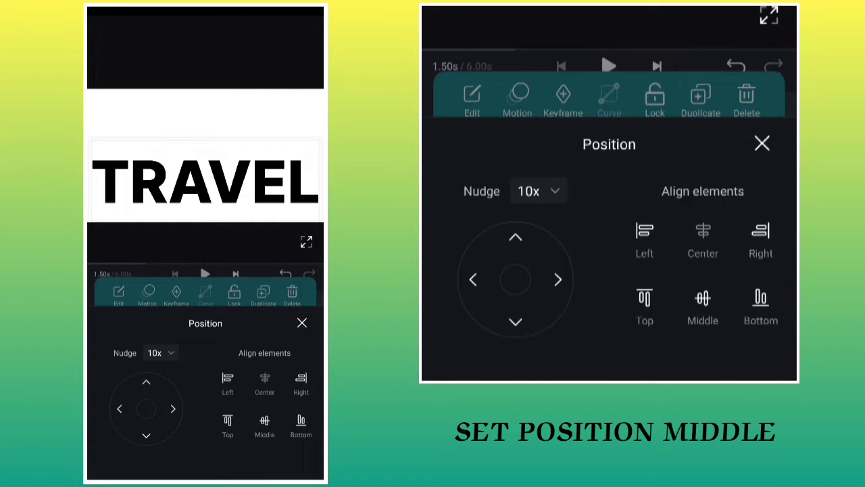
{"action": "left_click", "coordinate": [703, 300]}
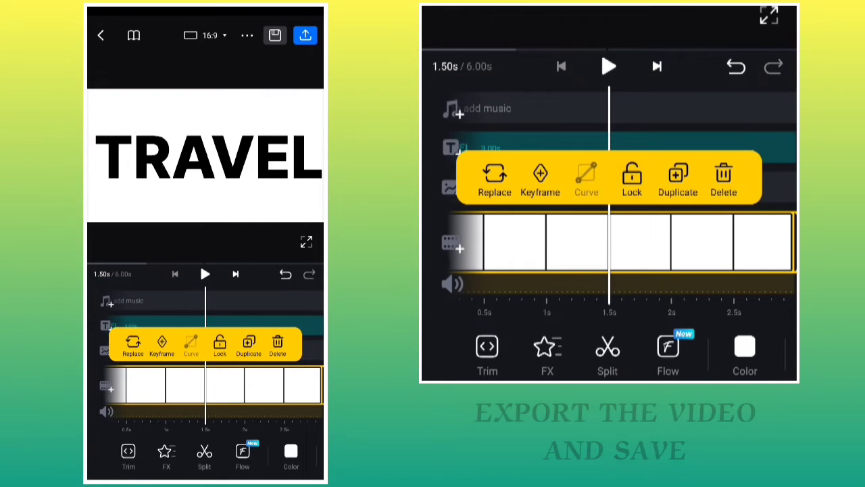
- Export the white TRAVEL title video and save it to the device
{"action": "left_click", "coordinate": [305, 35]}
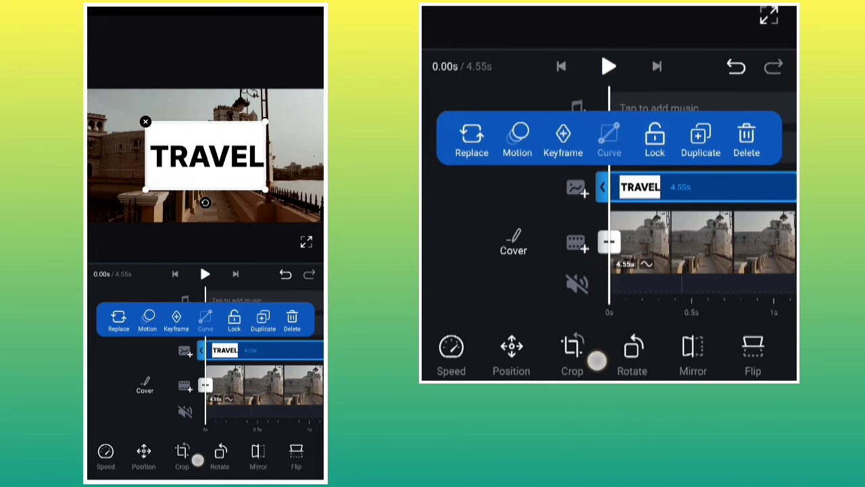
- Set the TRAVEL overlay's Blending to Lighten so the fort shows through the letters
{"action": "scroll", "scroll_direction": "left", "scroll_amount": 3}
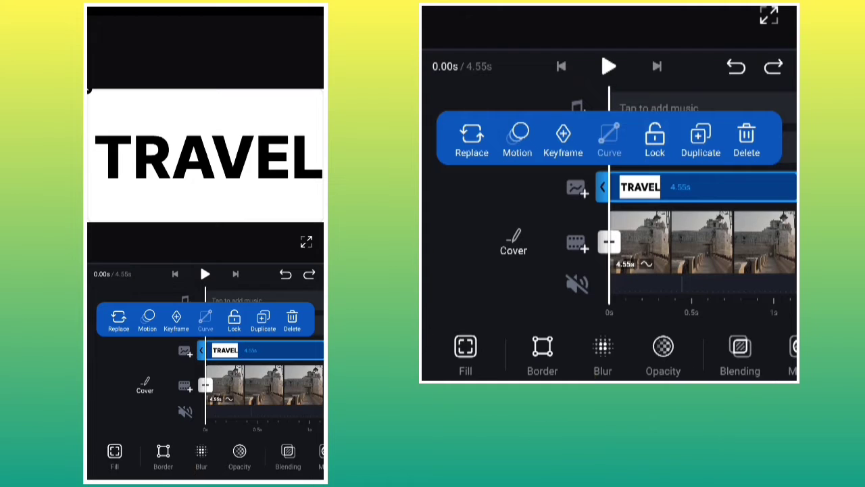
{"action": "left_click", "coordinate": [582, 346]}
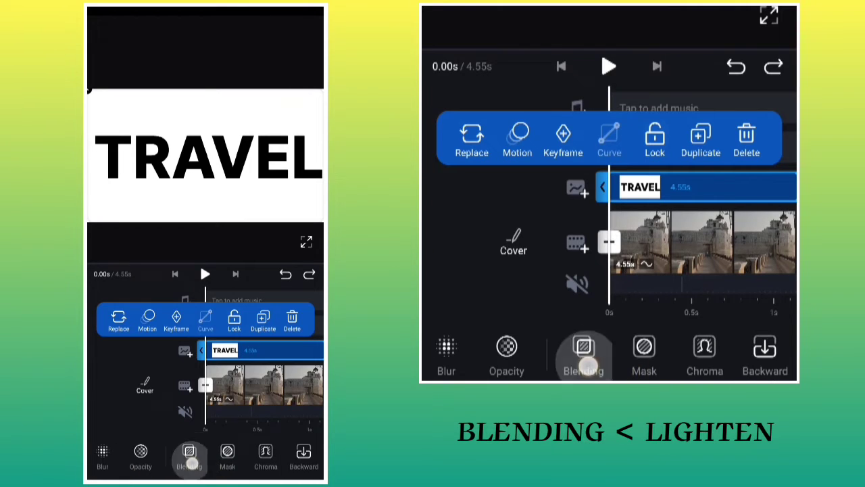
{"action": "left_click", "coordinate": [583, 351]}
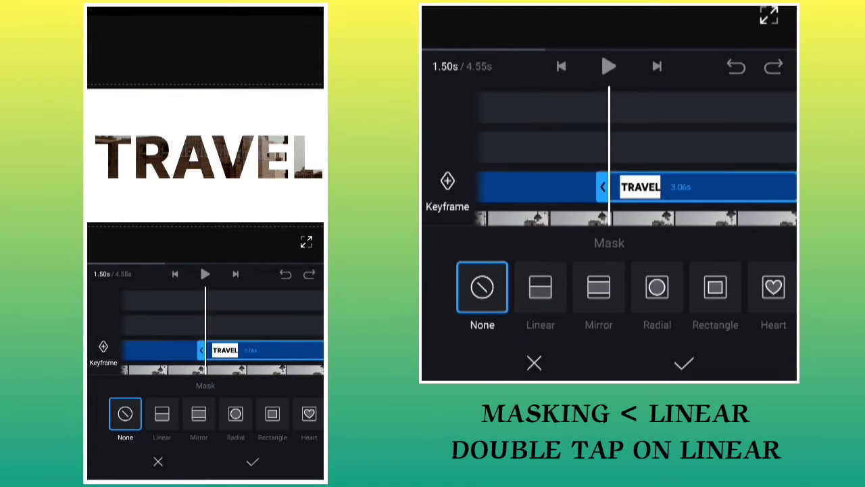
- Apply a horizontal Linear mask keeping only the top half of TRAVEL
{"action": "double_click", "coordinate": [541, 287]}
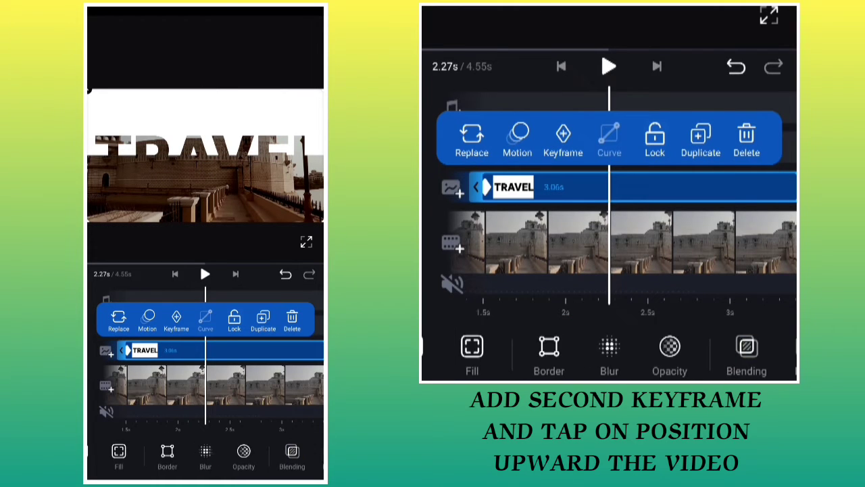
- Keyframe the top TRAVEL half shifted upward out of frame over the fort
{"action": "scroll", "scroll_direction": "left", "scroll_amount": 3}
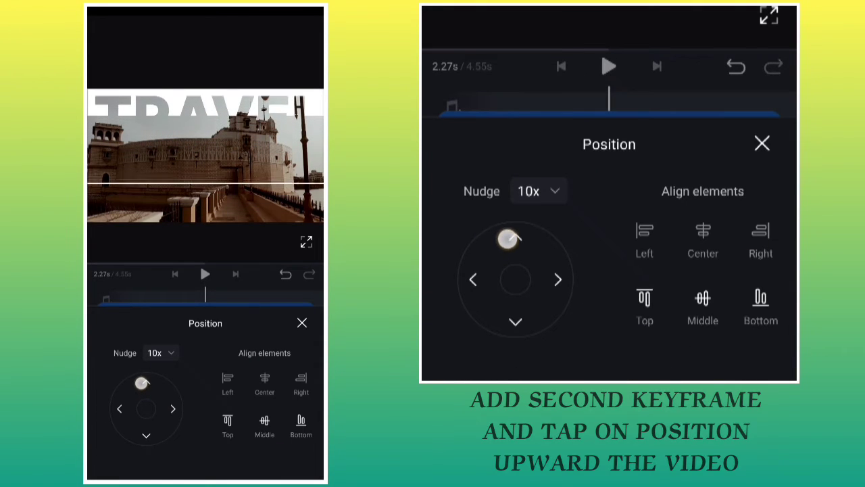
{"action": "left_click_drag", "start_coordinate": [511, 237], "coordinate": [500, 246]}
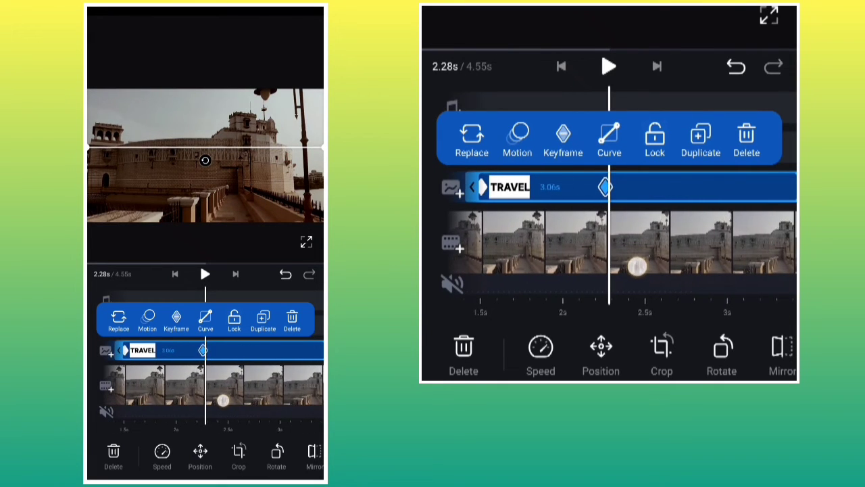
- Duplicate the masked TRAVEL layer and delete the copy's sliding keyframe
{"action": "left_click", "coordinate": [700, 138]}
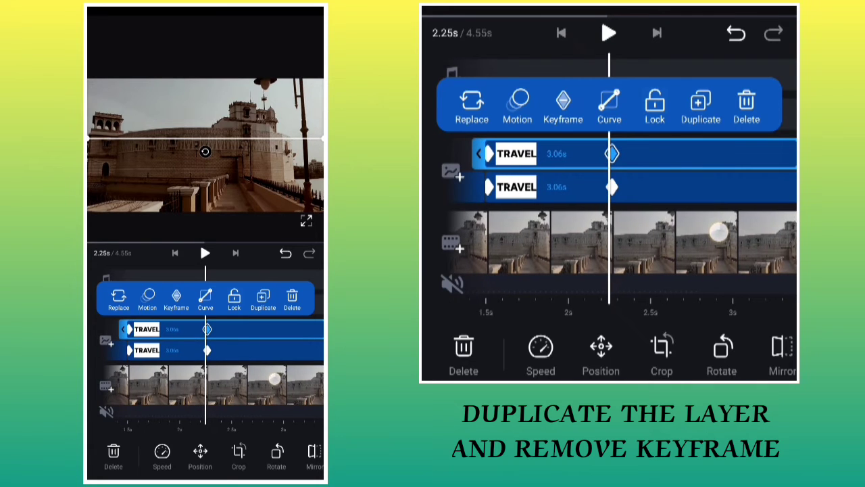
{"action": "left_click", "coordinate": [562, 105]}
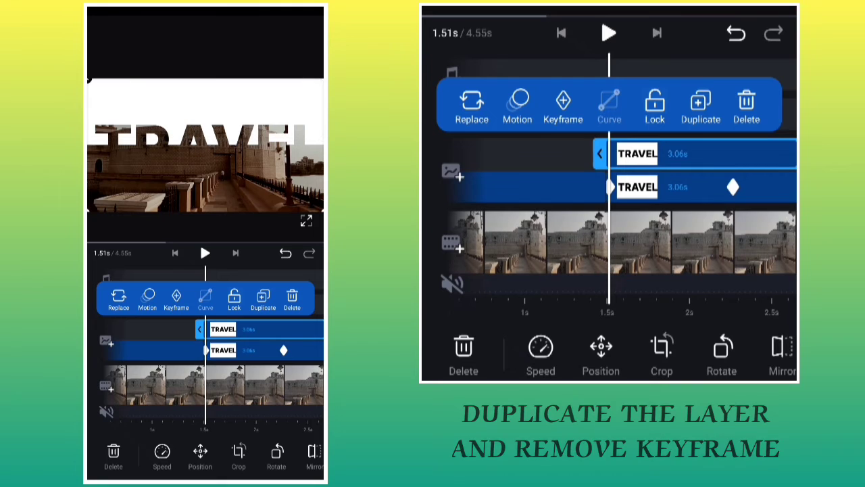
{"action": "scroll", "scroll_direction": "left", "scroll_amount": 3}
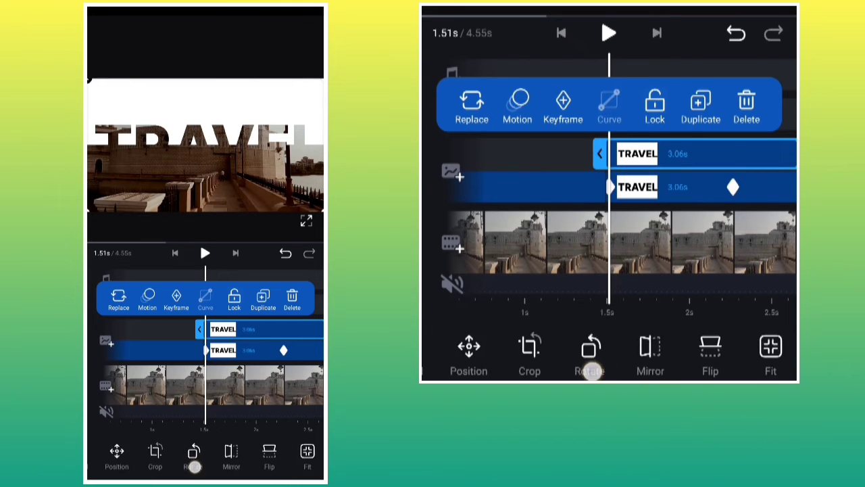
- Give the copied layer an inverted Linear mask keeping only the bottom half of TRAVEL
{"action": "scroll", "scroll_direction": "left", "scroll_amount": 3}
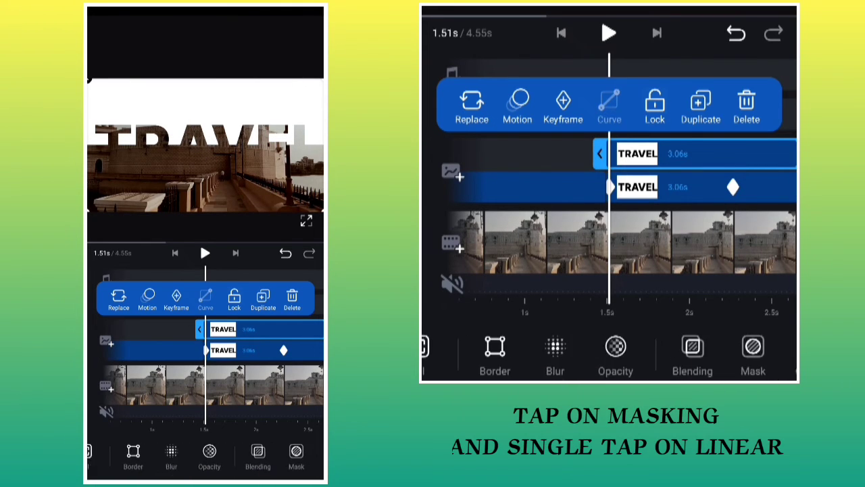
{"action": "left_click", "coordinate": [753, 354]}
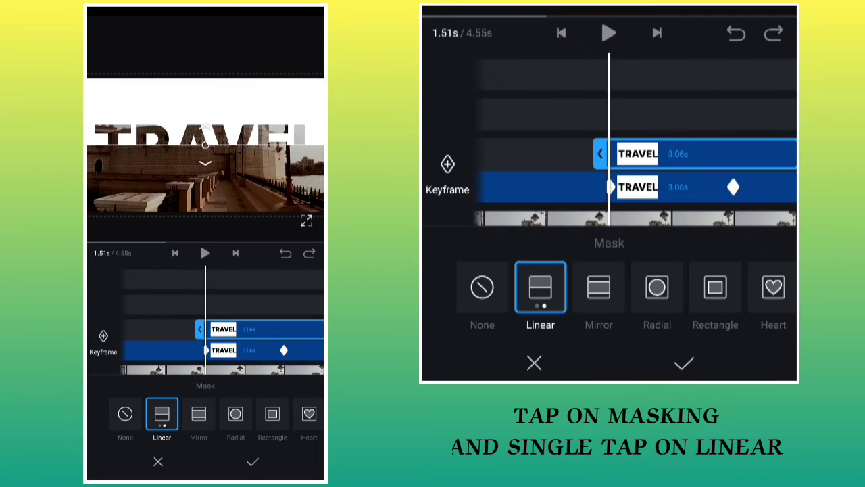
{"action": "left_click", "coordinate": [541, 287]}
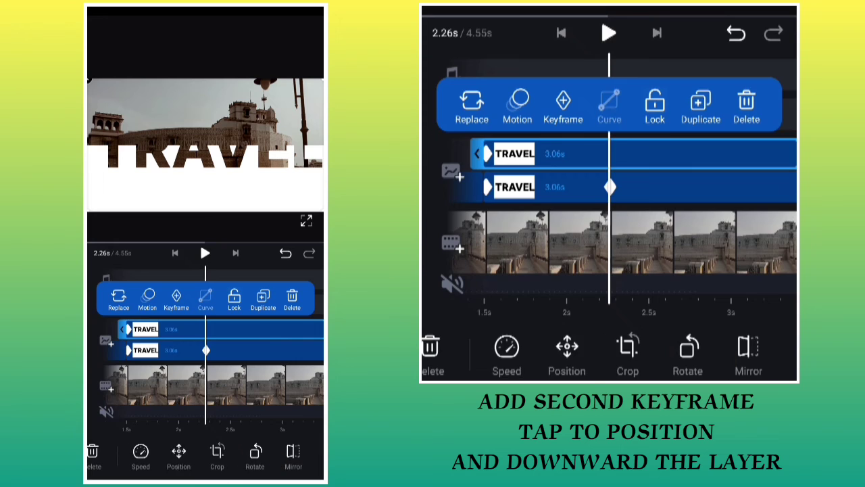
- Keyframe the bottom TRAVEL half shifted downward out of frame, fully revealing the fort
{"action": "left_click", "coordinate": [568, 354]}
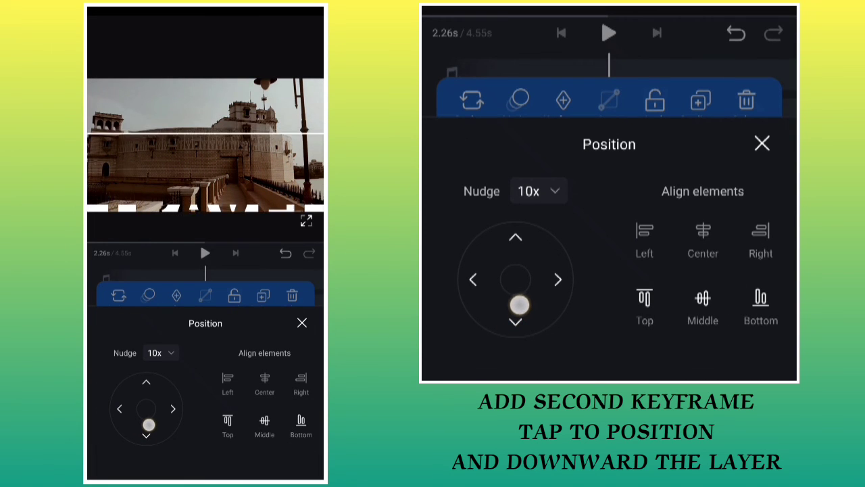
{"action": "left_click", "coordinate": [515, 322]}
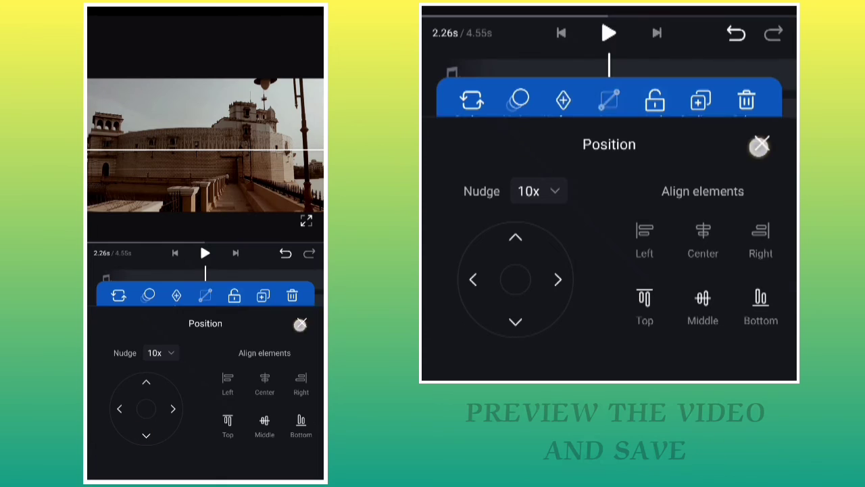